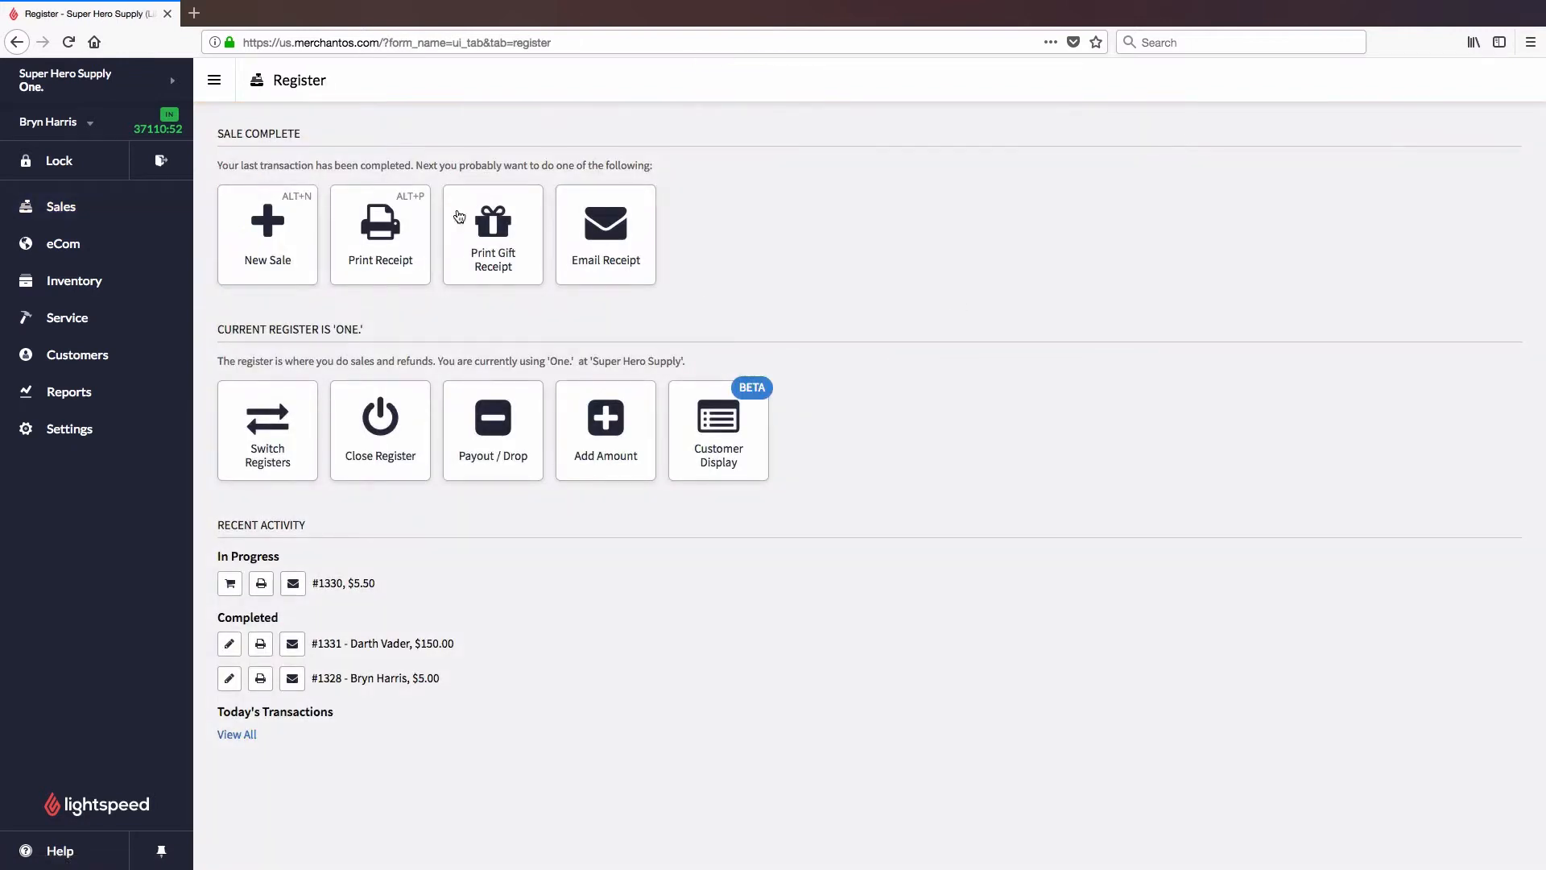
Start a new sale from the Register page, with Lightsaber Purple 48 added for $165.00.
click(267, 234)
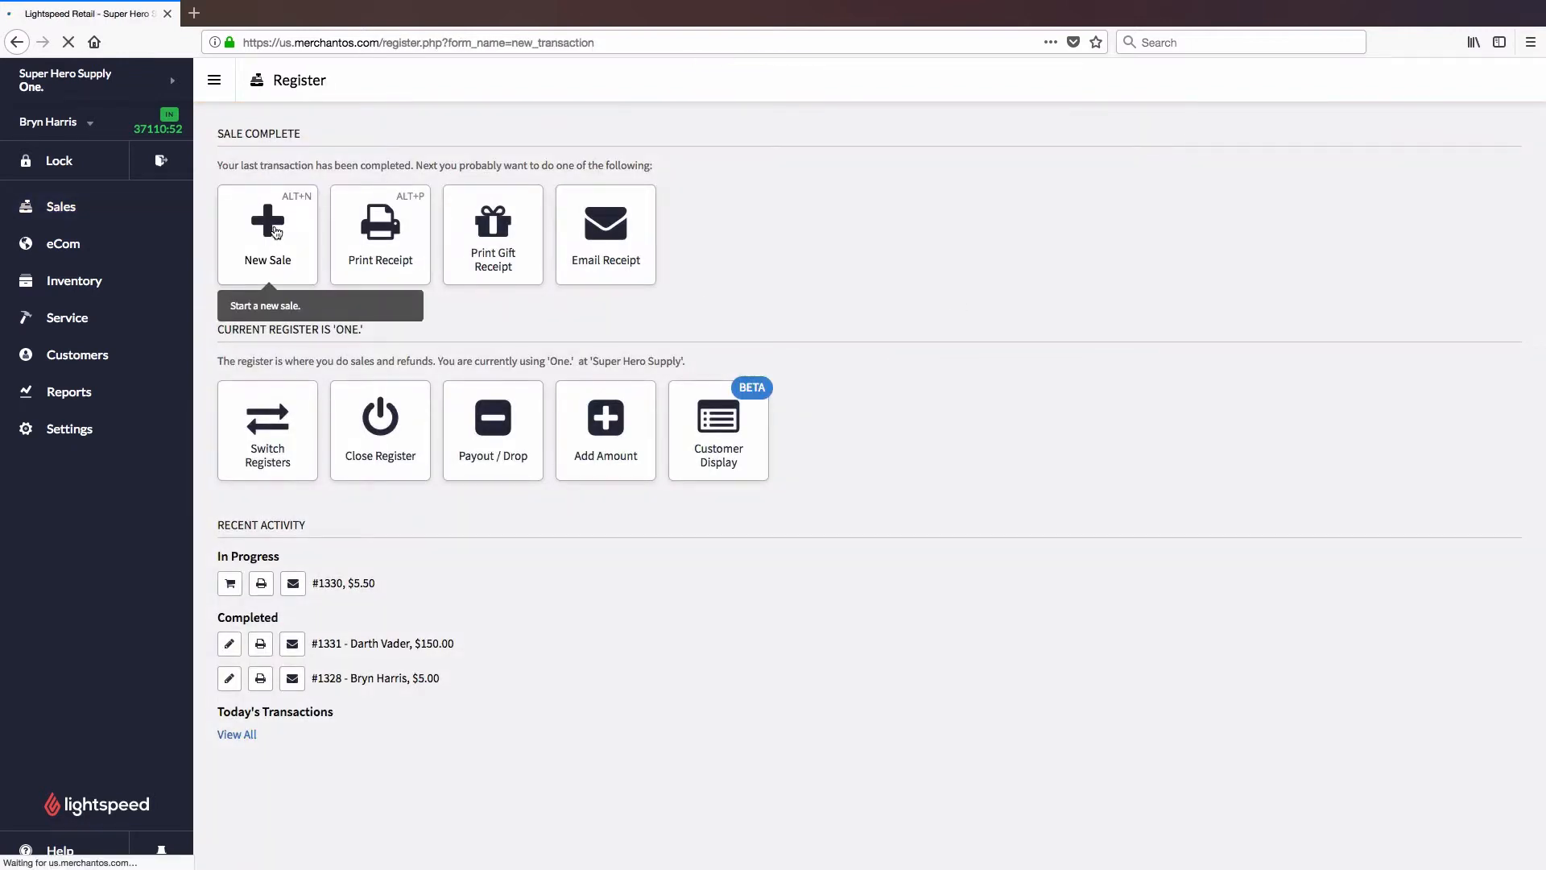
click(268, 234)
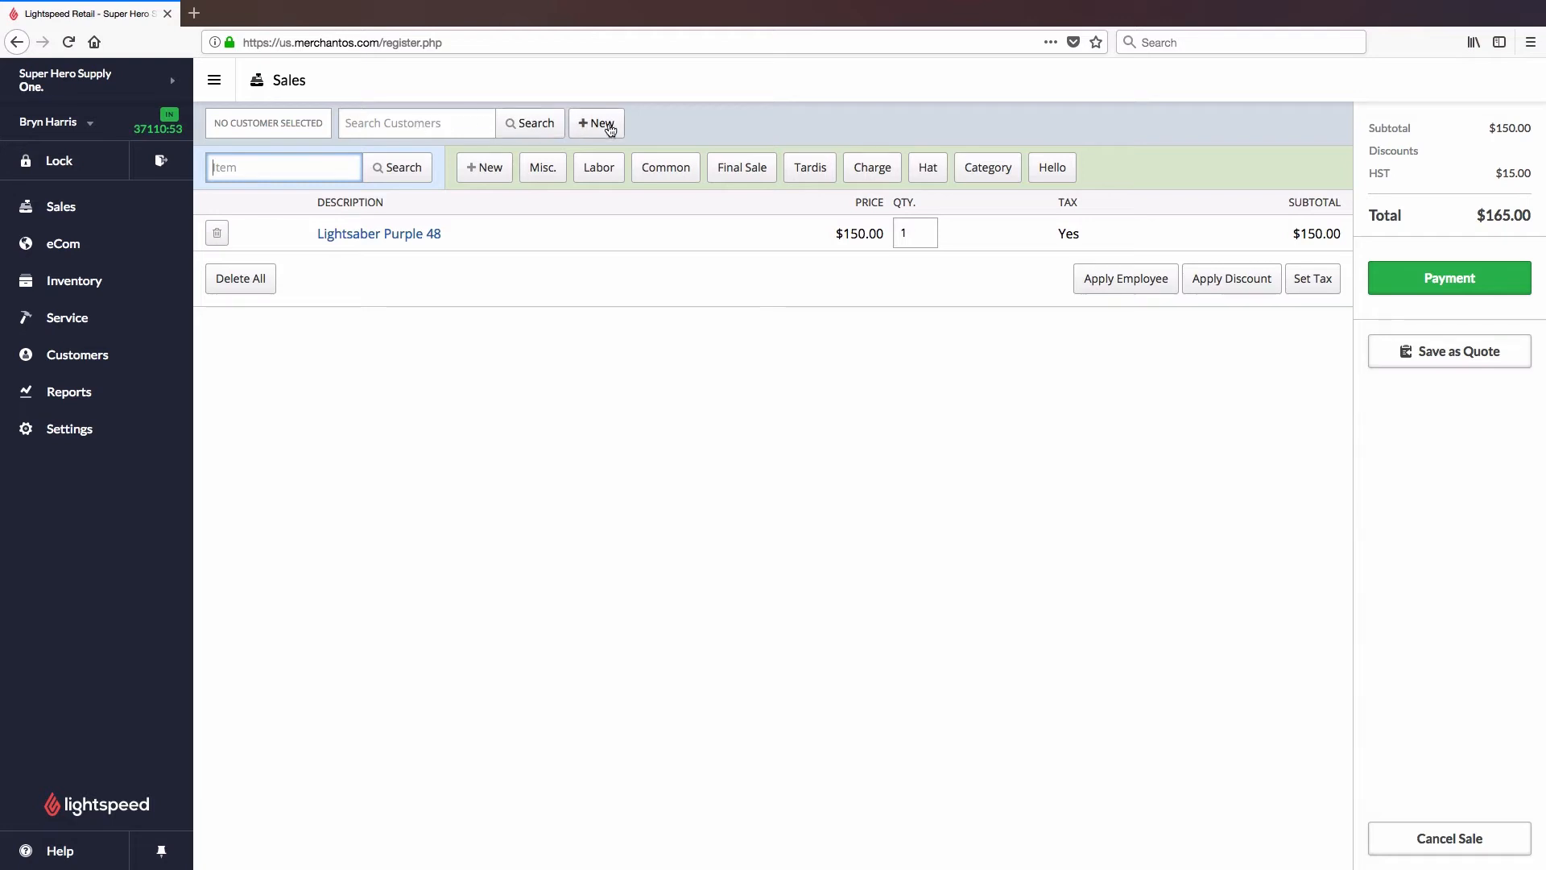
mouse_move(439, 122)
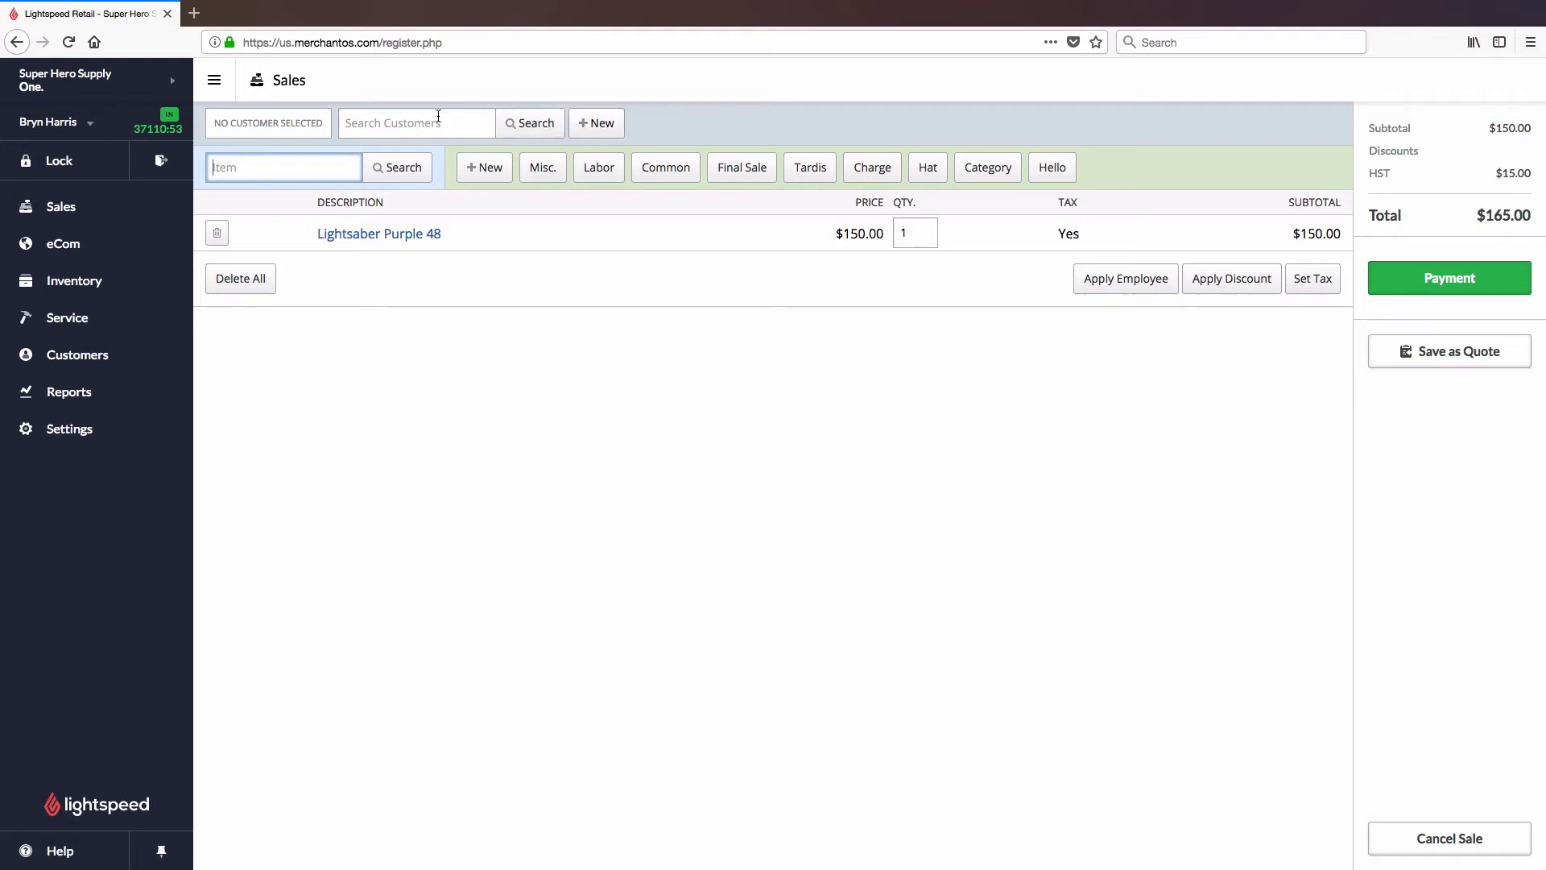
Attach customer Darth Vader via search 'darth', dropping tax to $150.00, and proceed to payment.
text(darth)
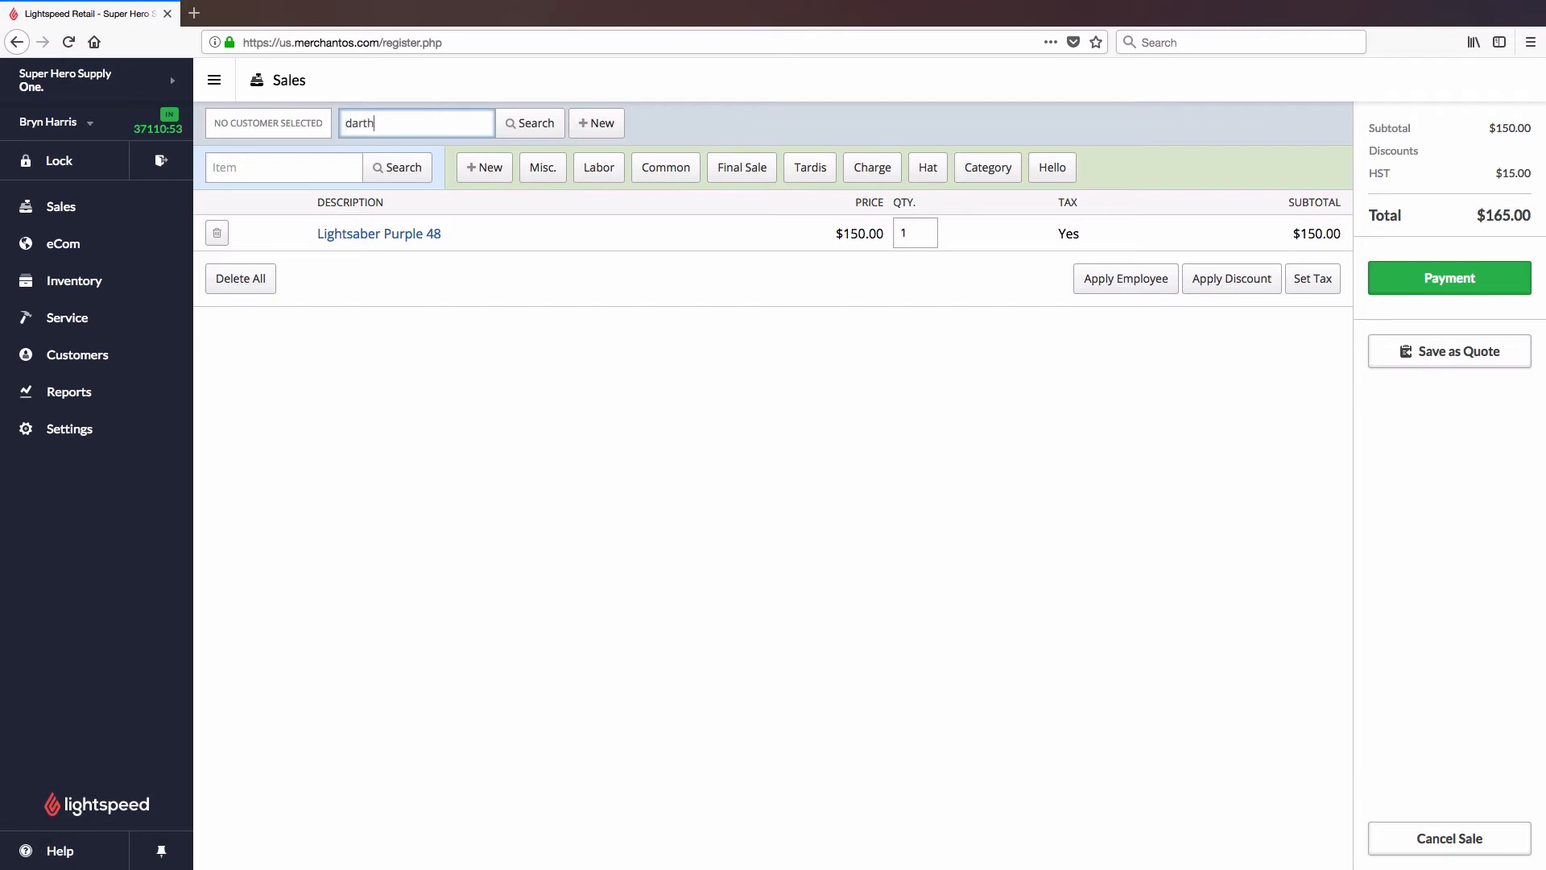
click(530, 123)
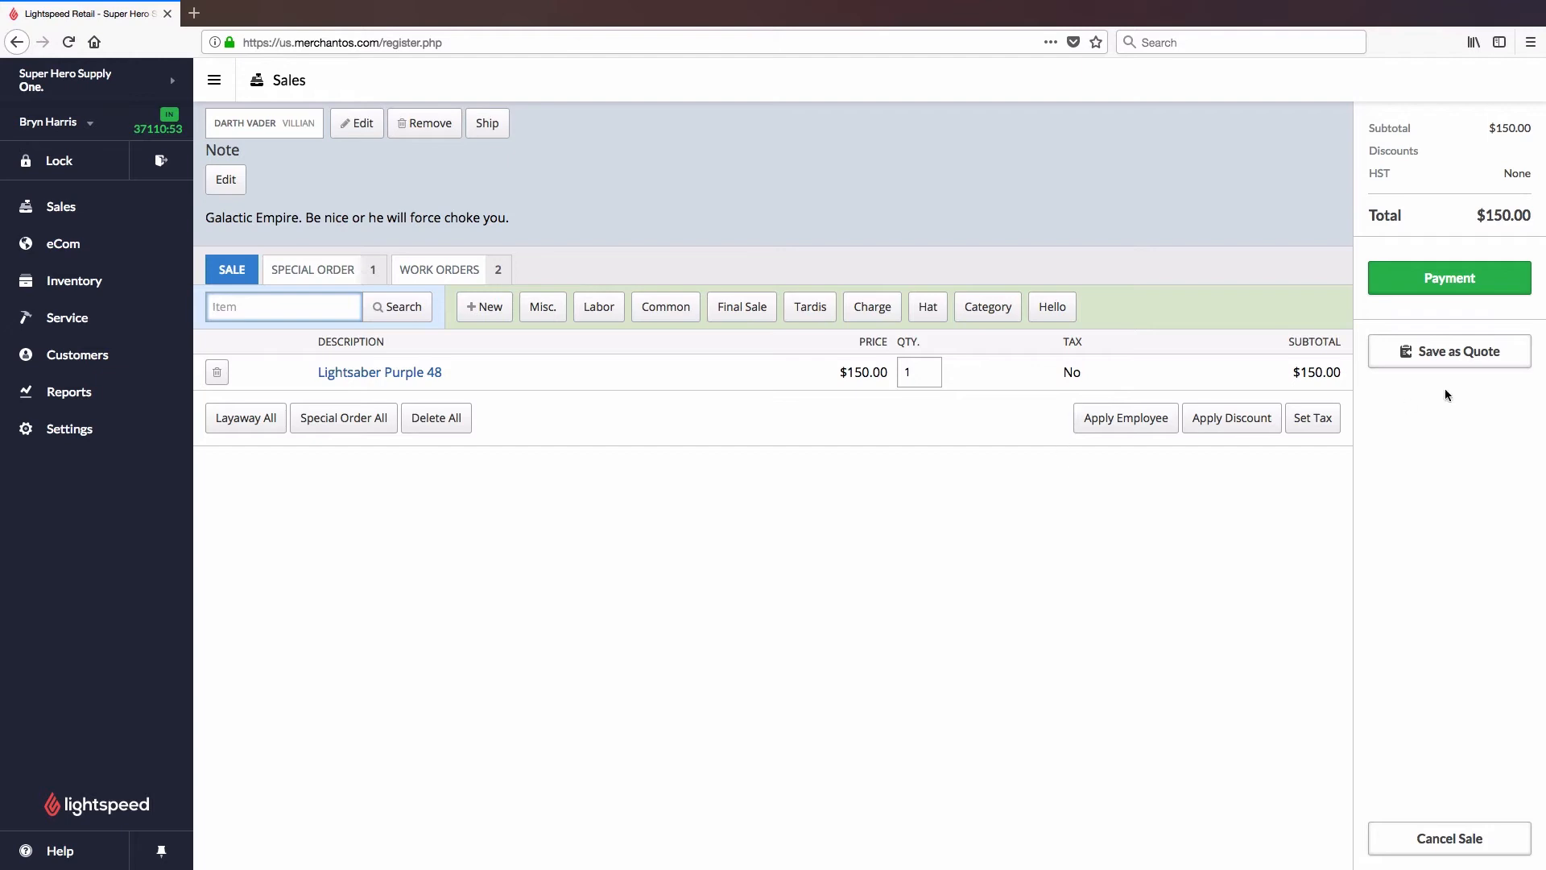
click(1448, 277)
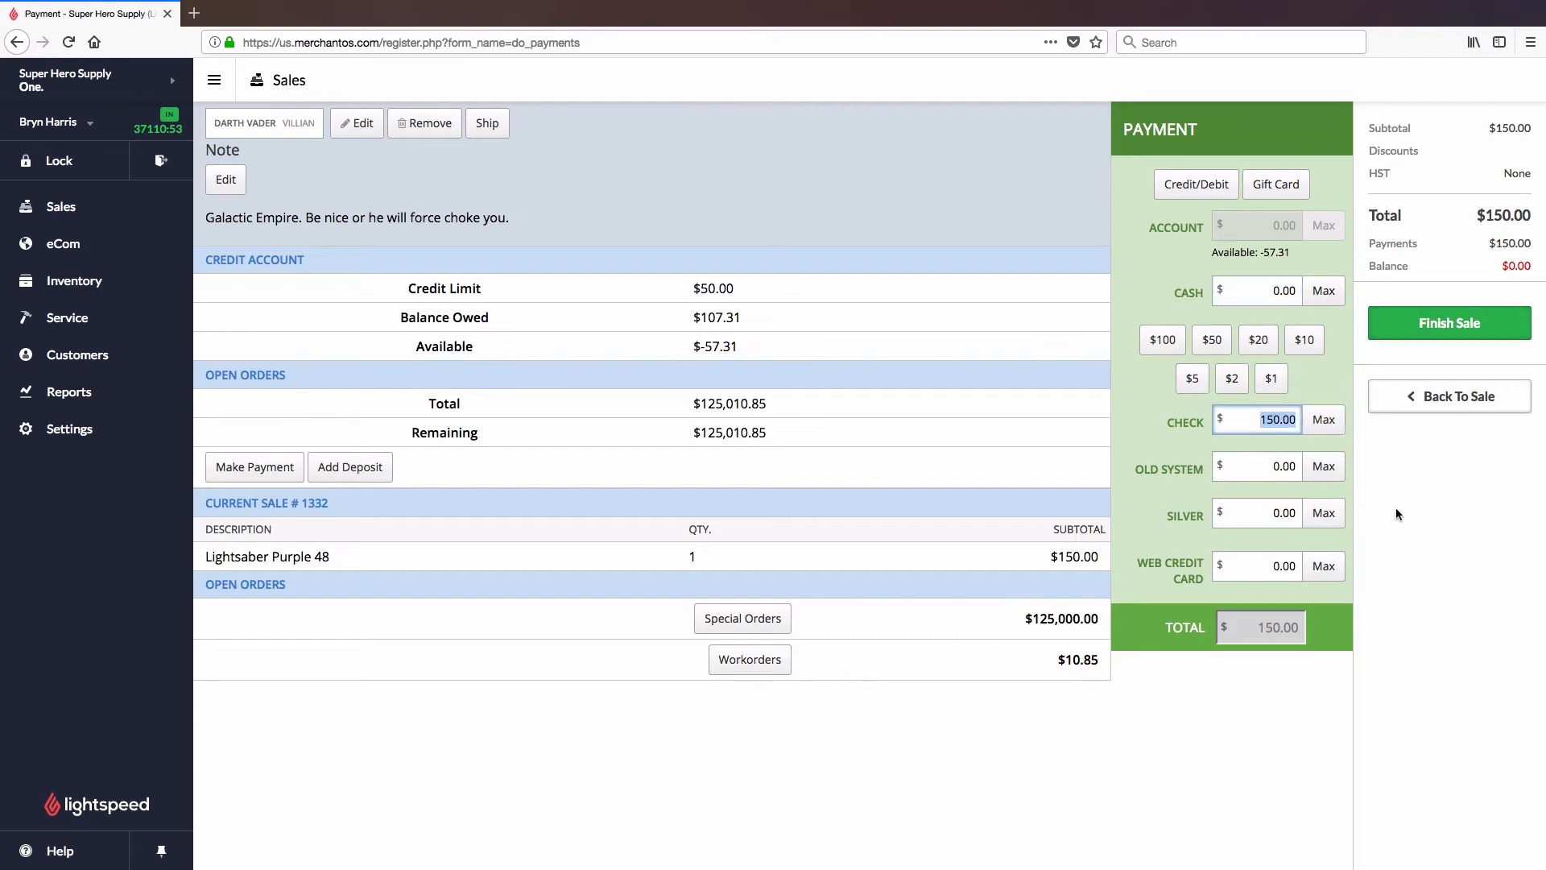
Clear the prefilled check amount and put $50.00 toward cash, leaving $100.00 by check.
click(1258, 419)
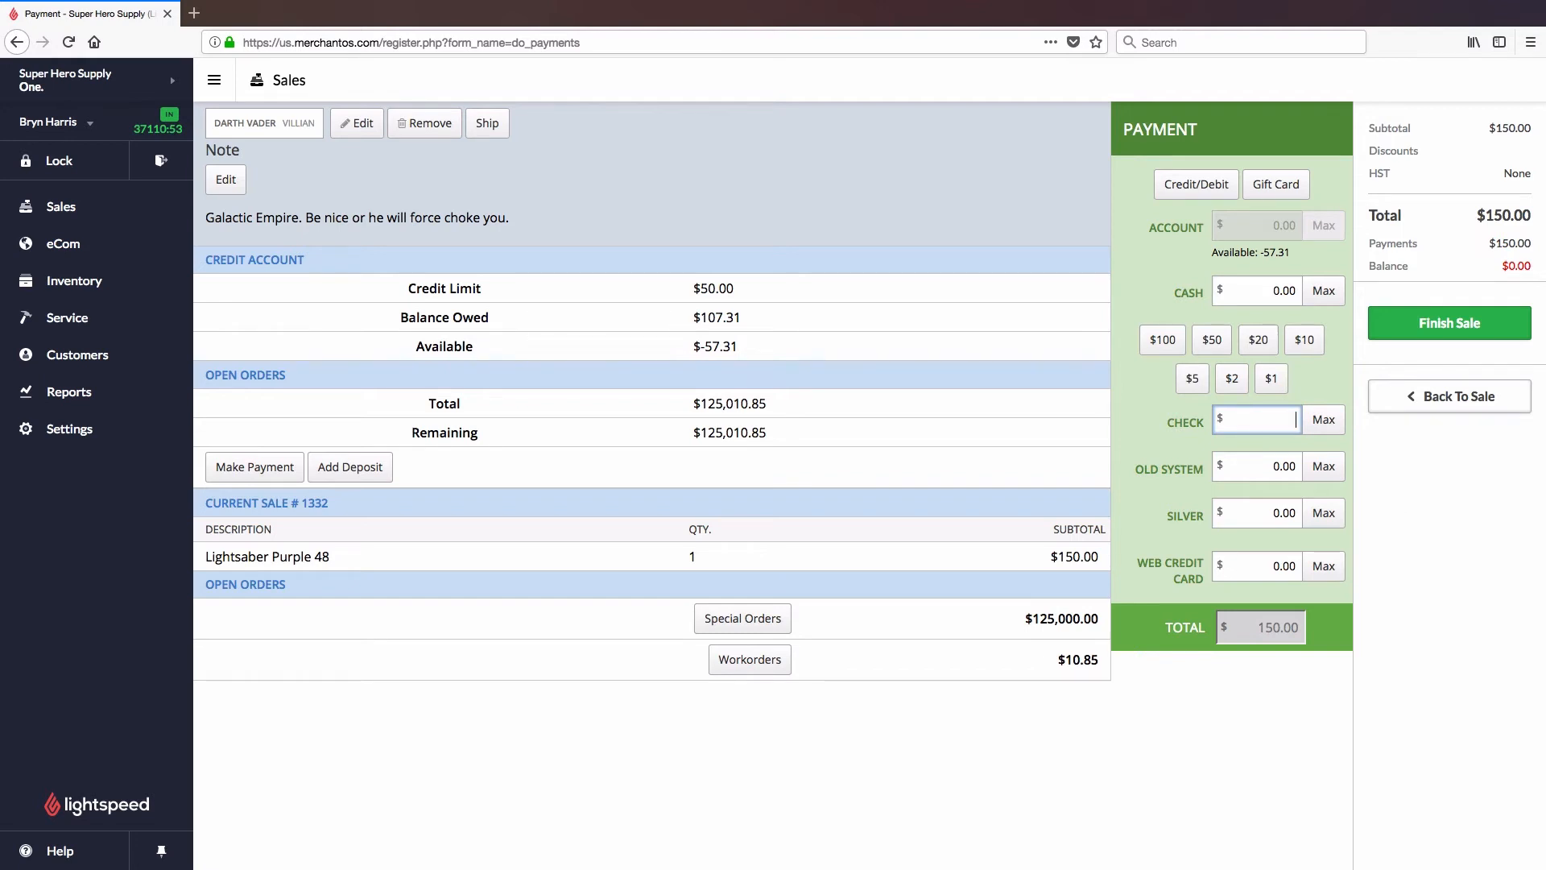
click(1211, 340)
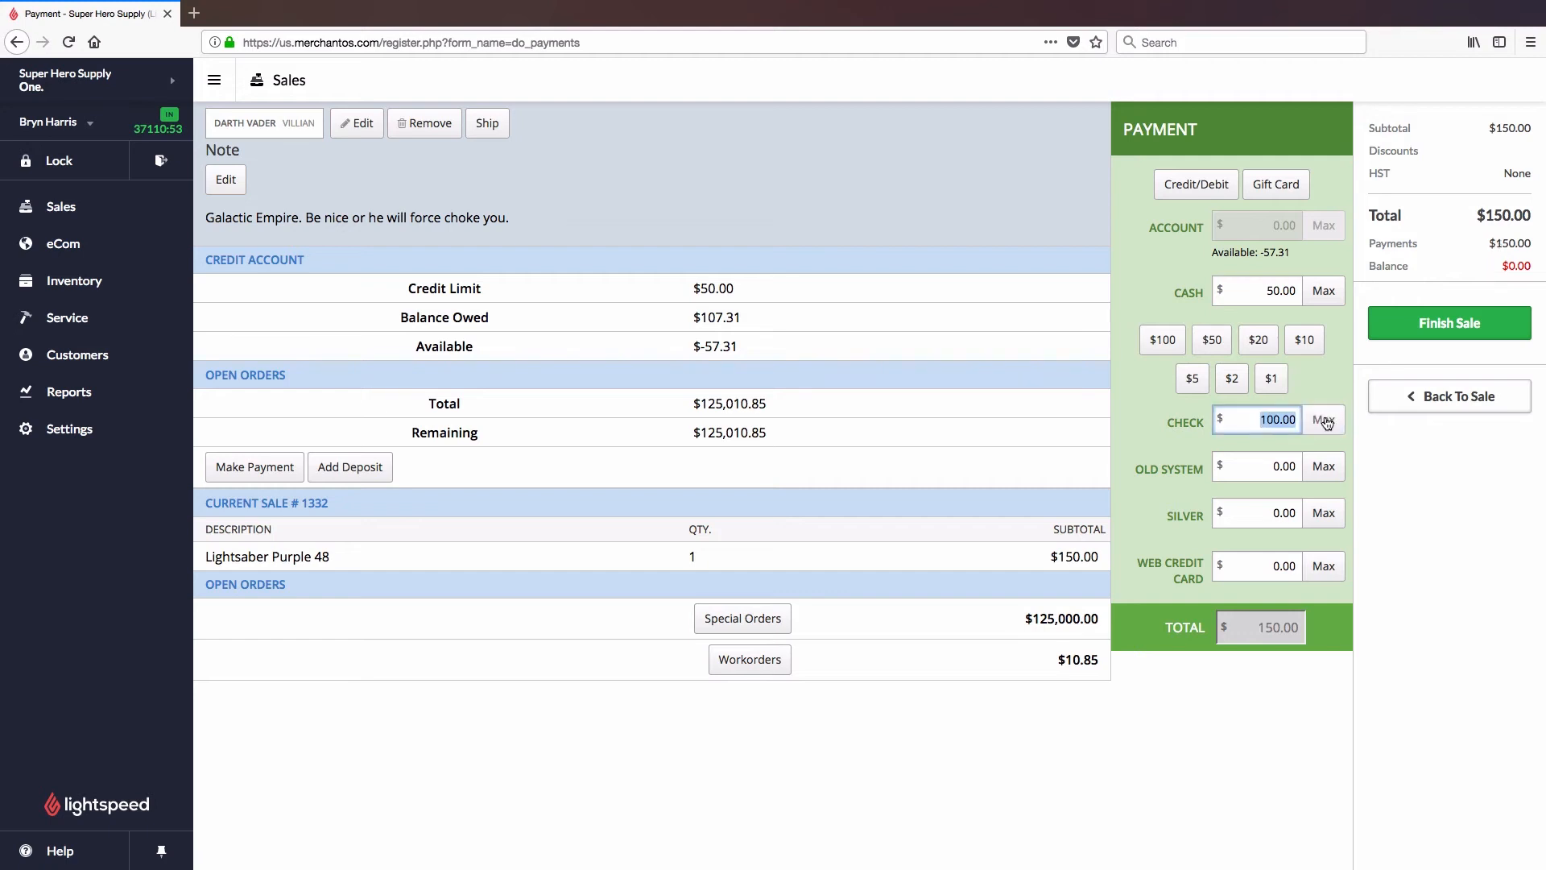
mouse_move(1465, 544)
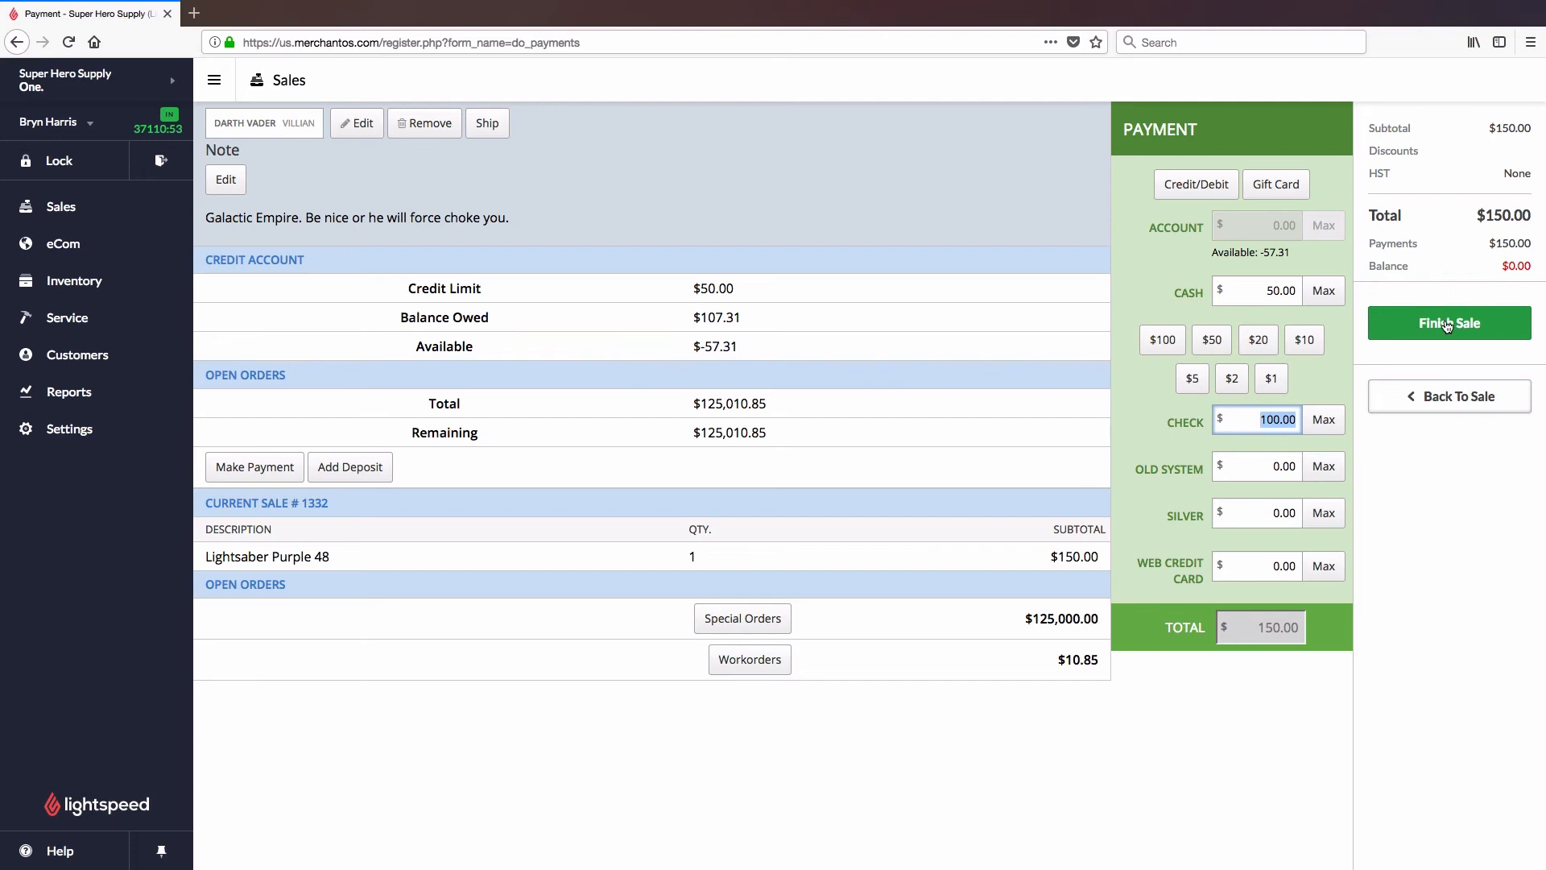
Finish the sale so Darth Vader's Next Step screen shows $0.00 change.
click(1448, 322)
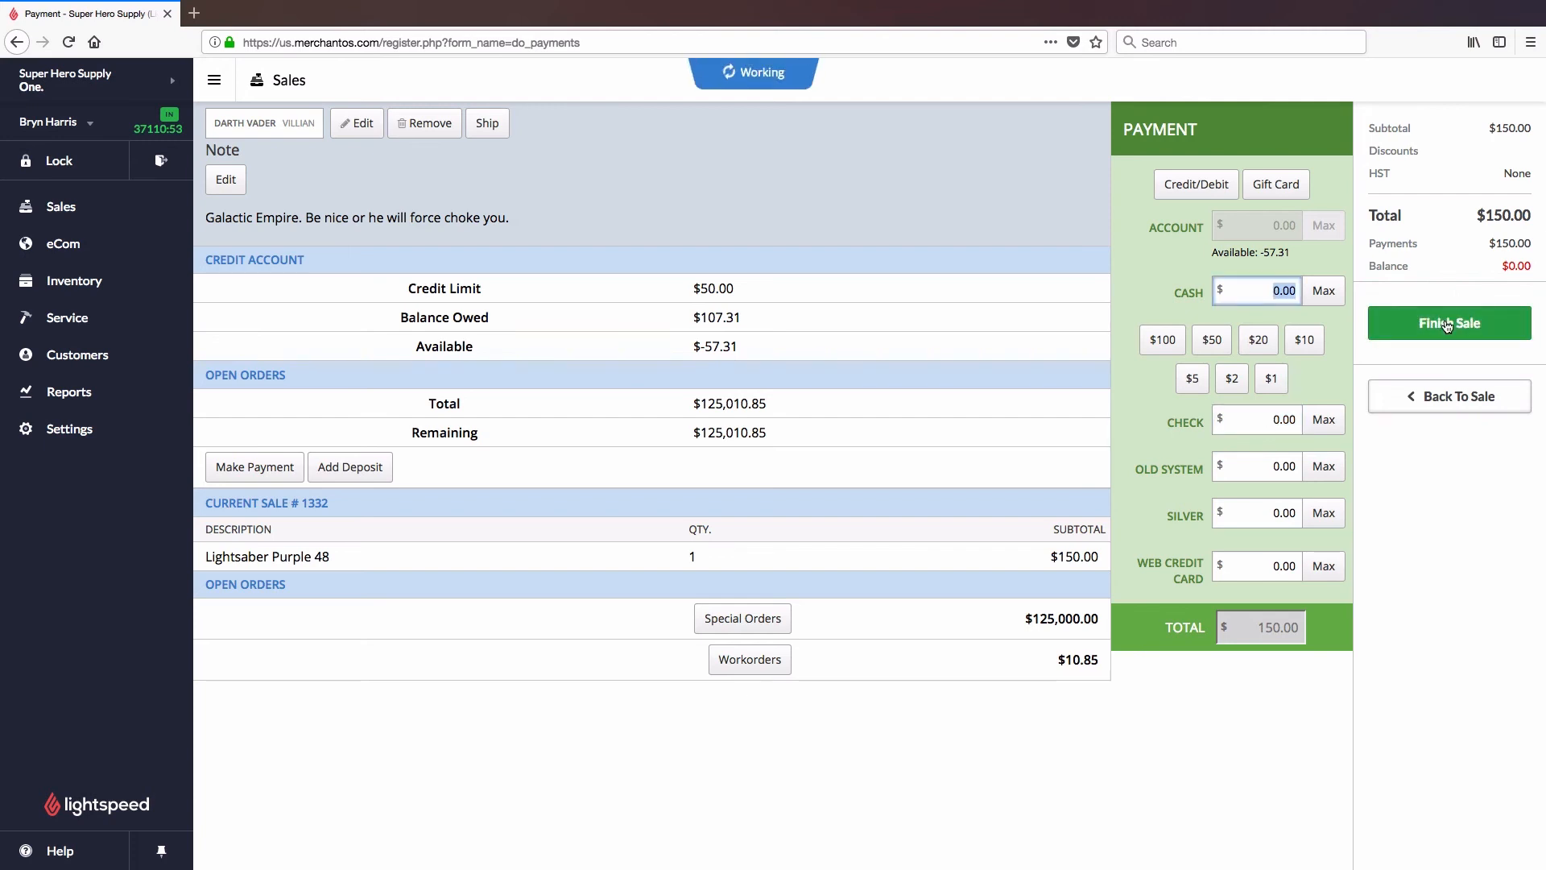
click(1448, 322)
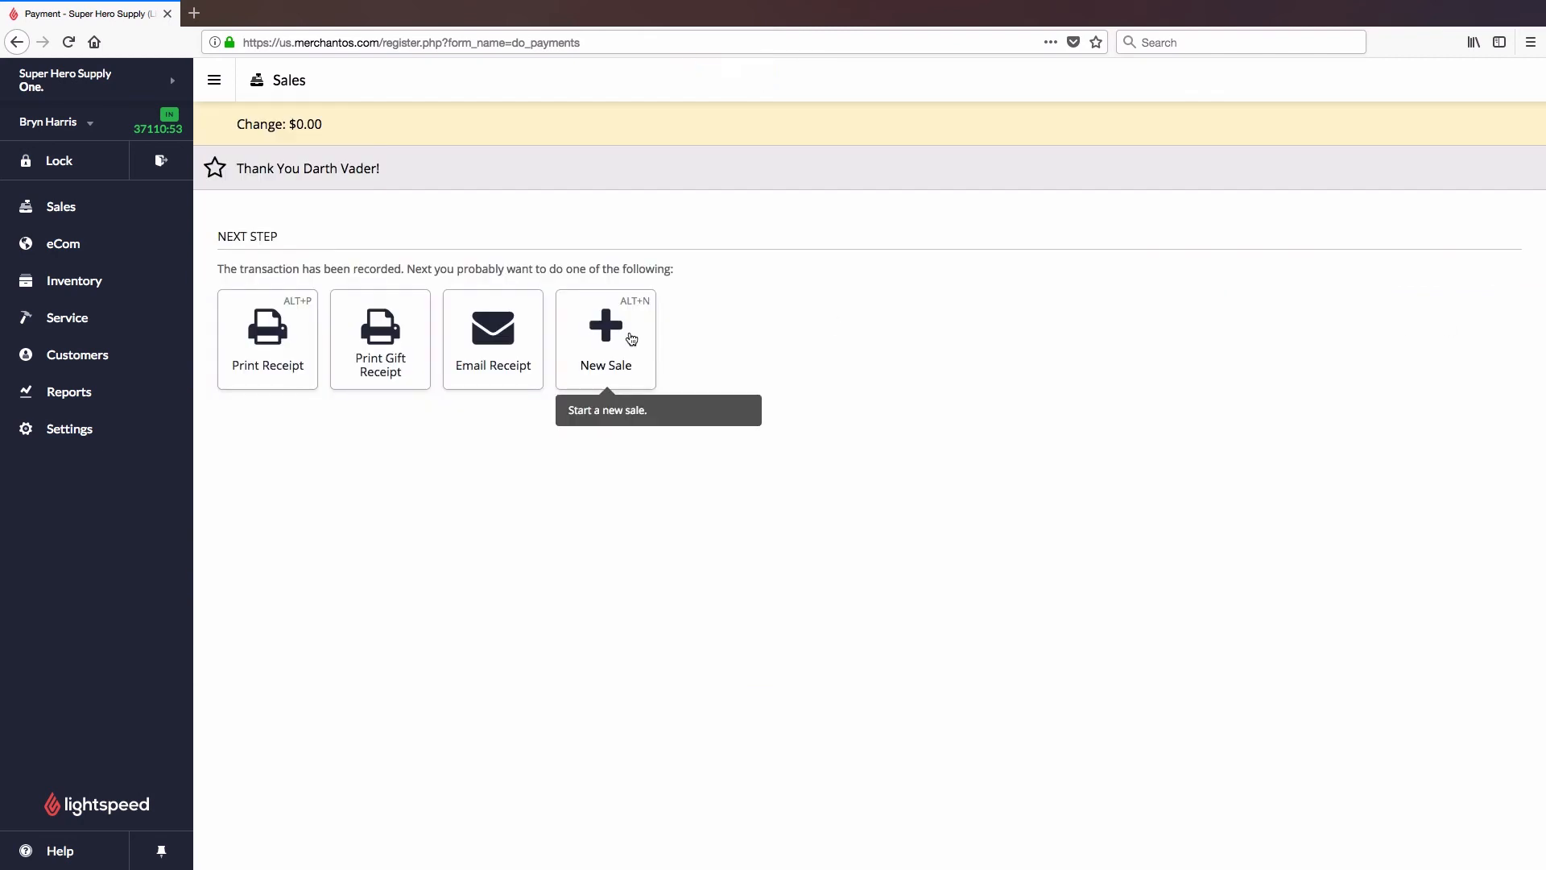
mouse_move(670, 385)
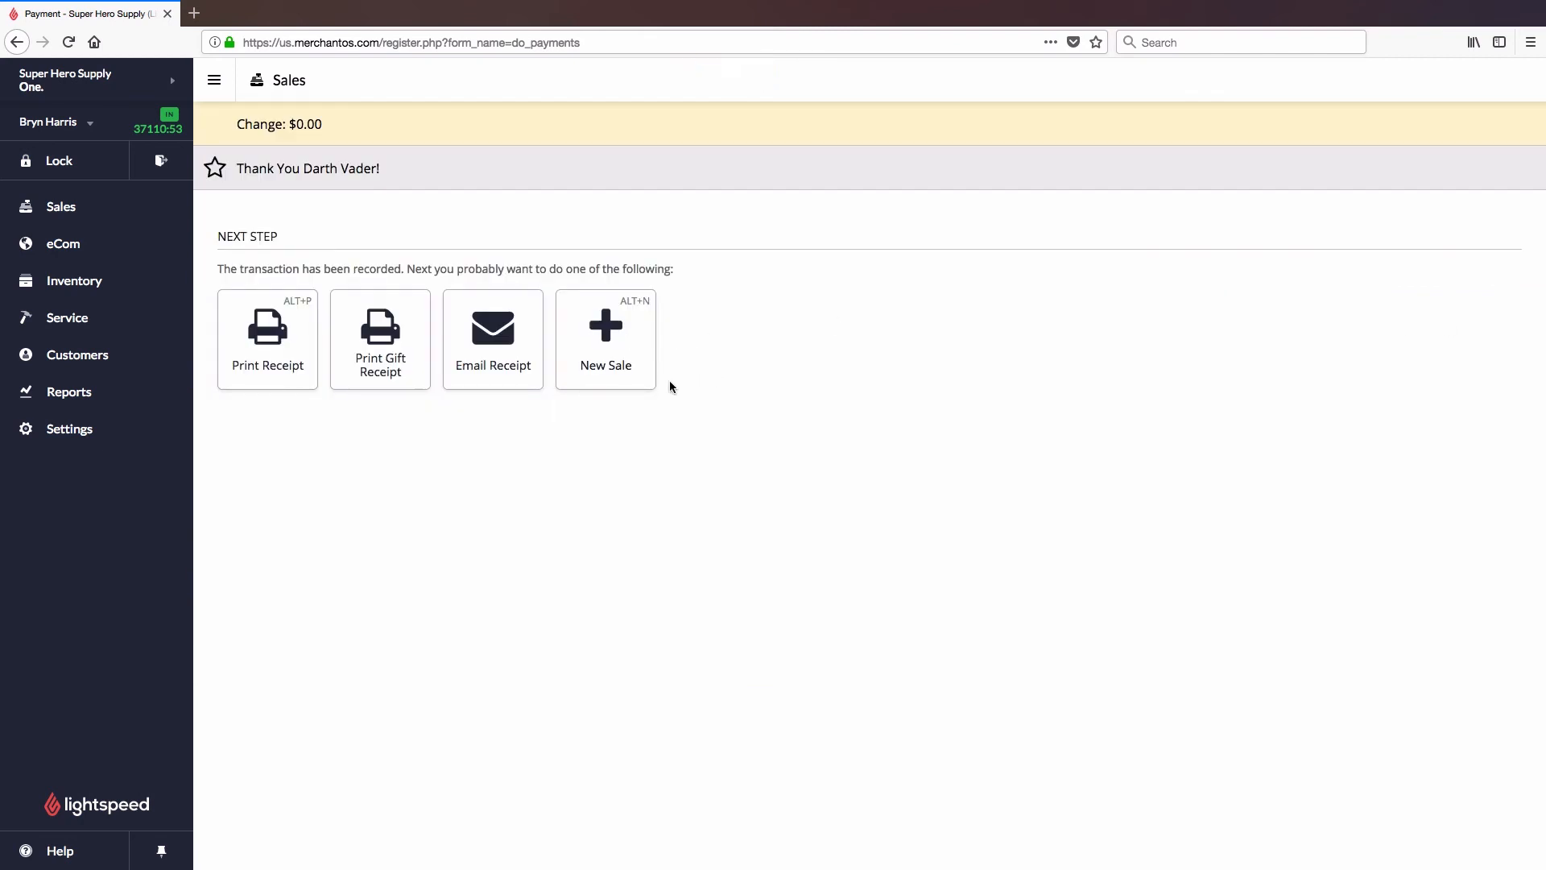
mouse_move(493, 343)
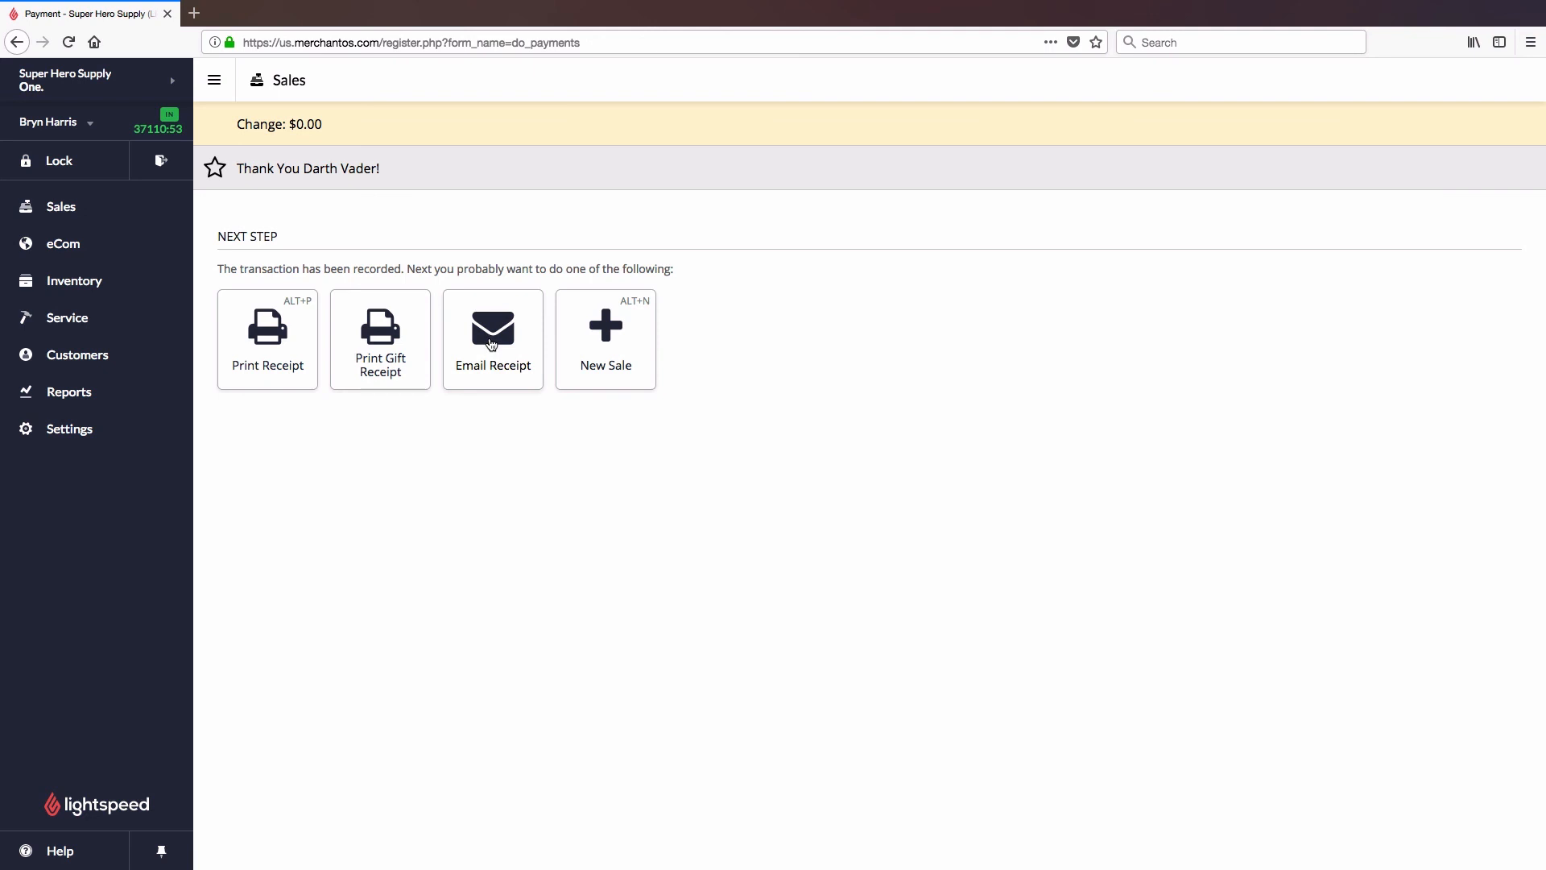
mouse_move(605, 330)
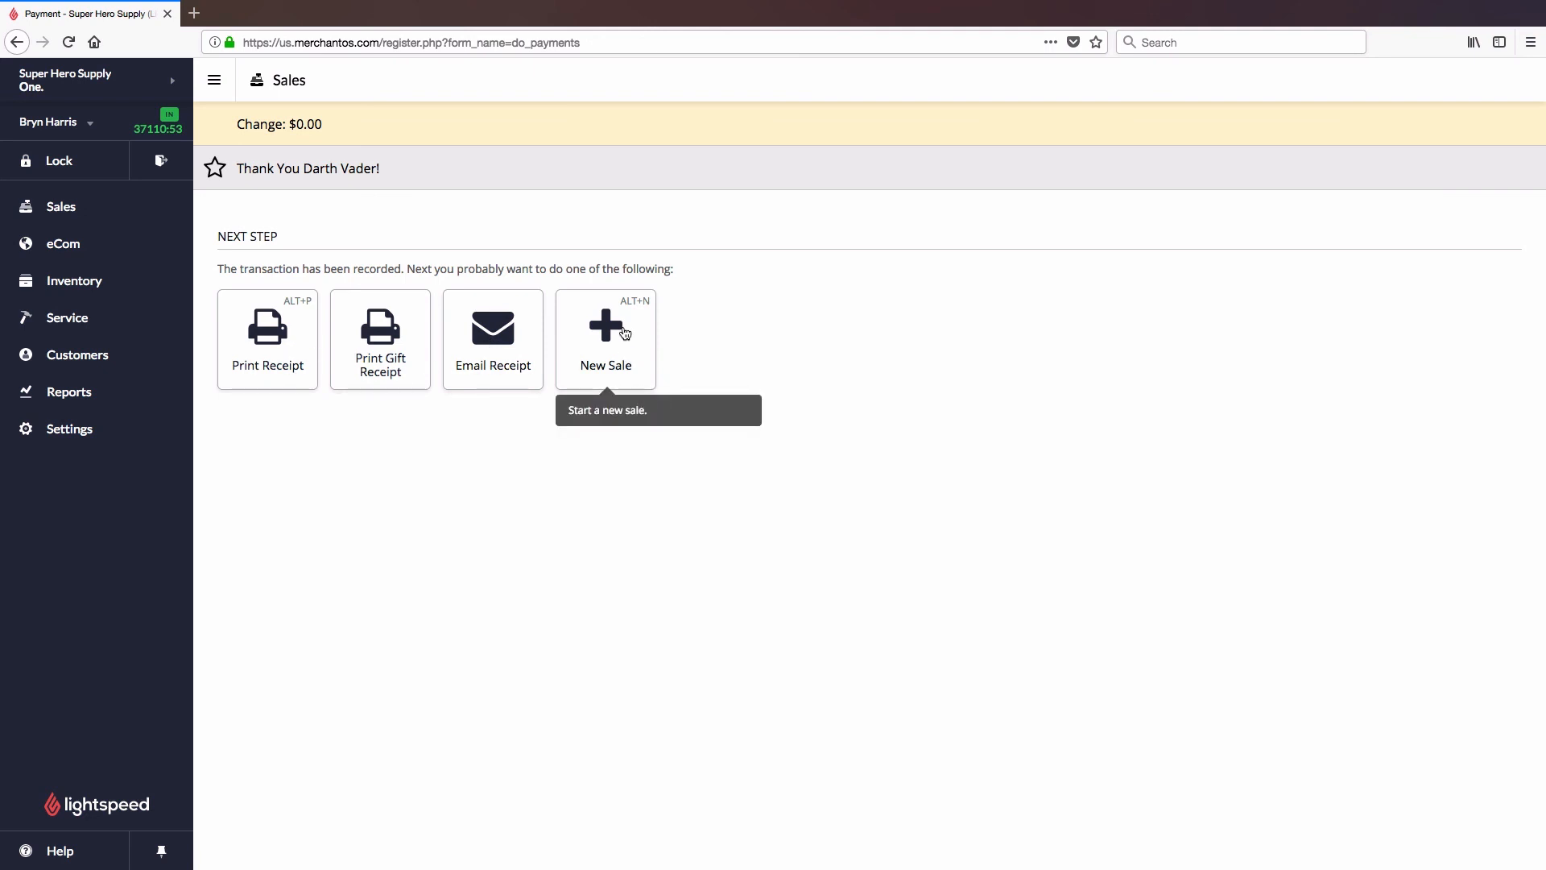